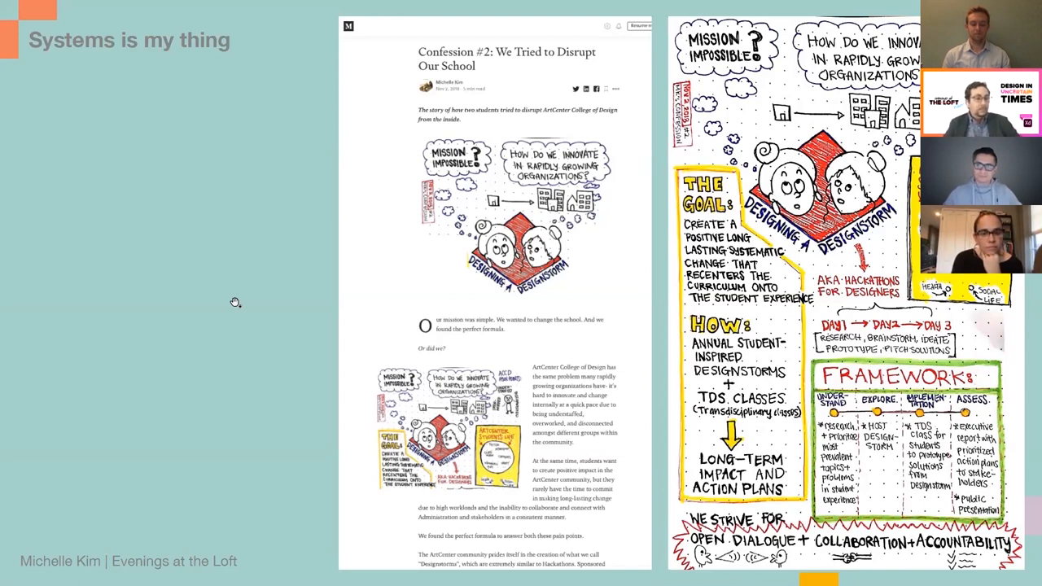
mouse_move(255, 252)
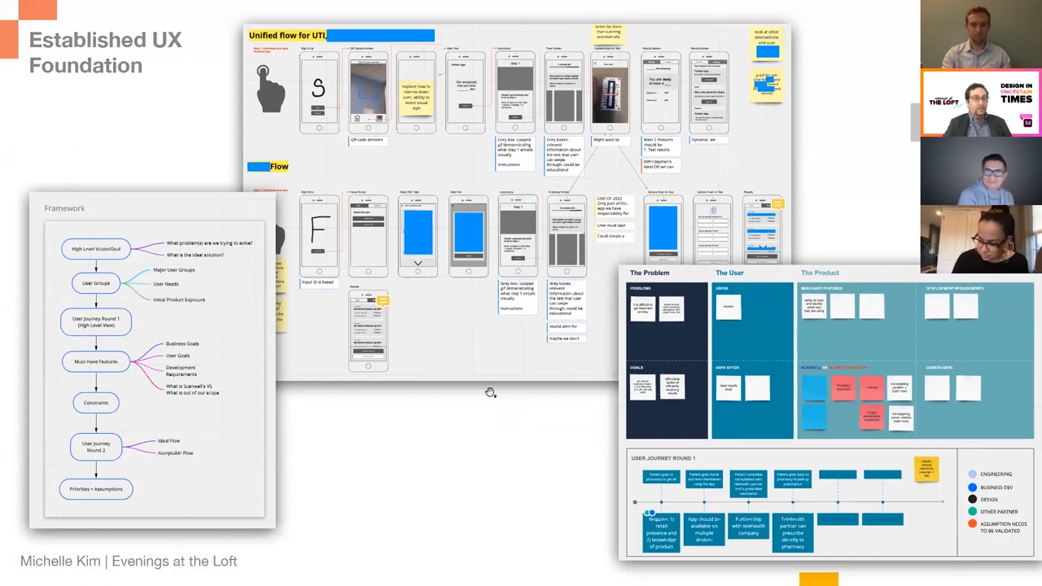
mouse_move(292, 162)
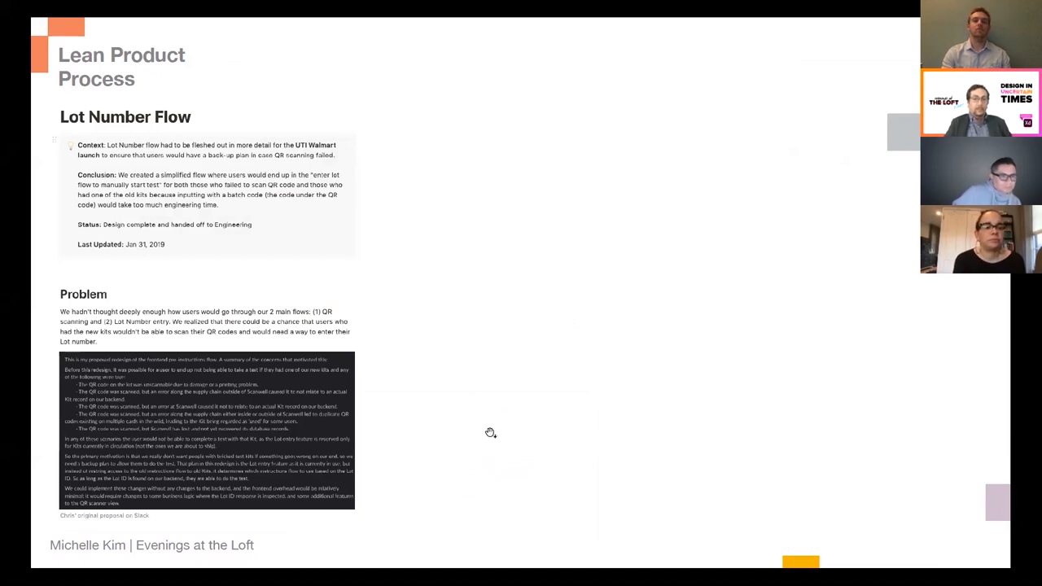
mouse_move(277, 54)
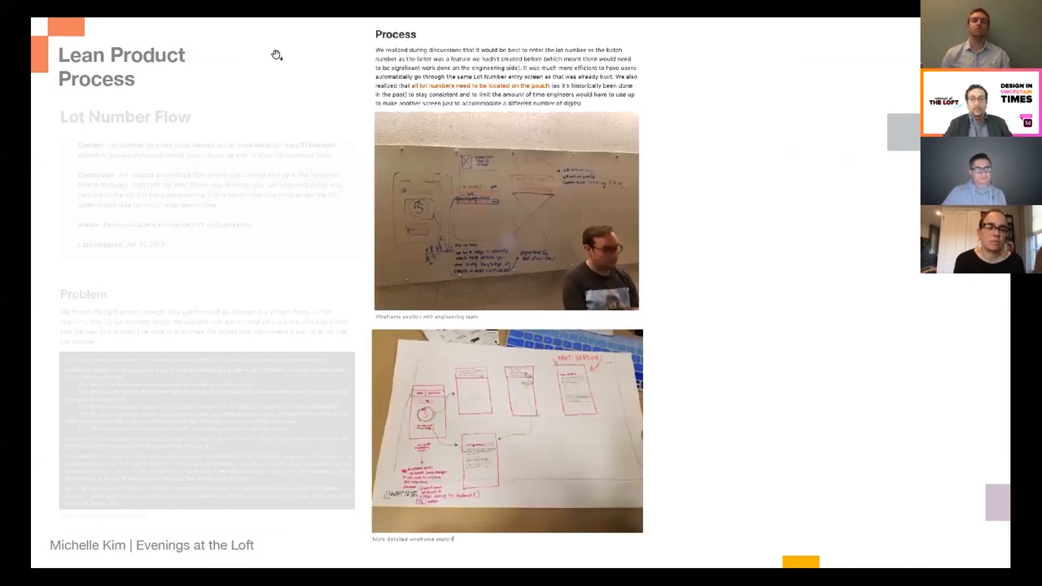
mouse_move(367, 128)
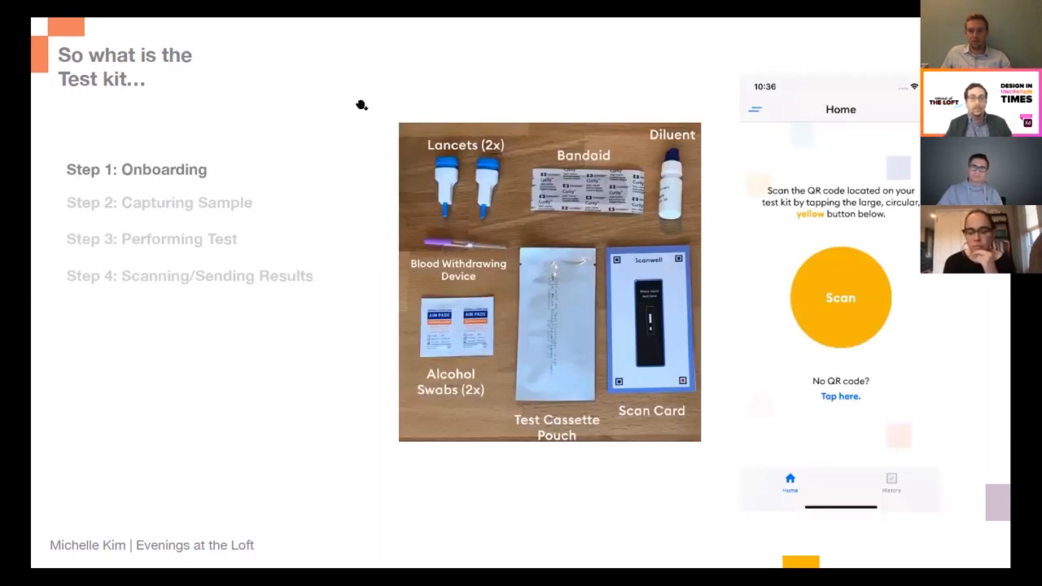
mouse_move(354, 149)
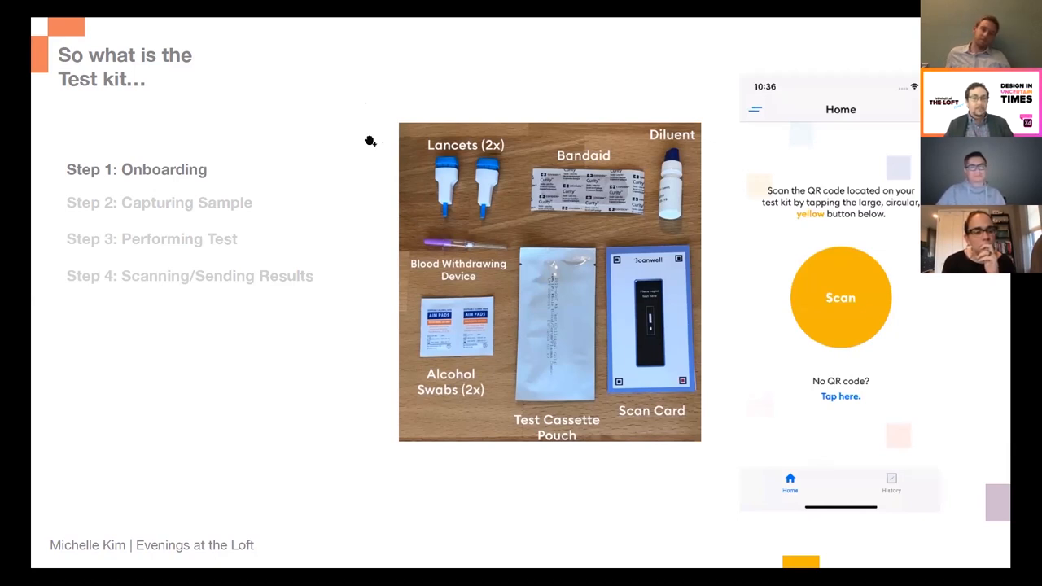
mouse_move(584, 492)
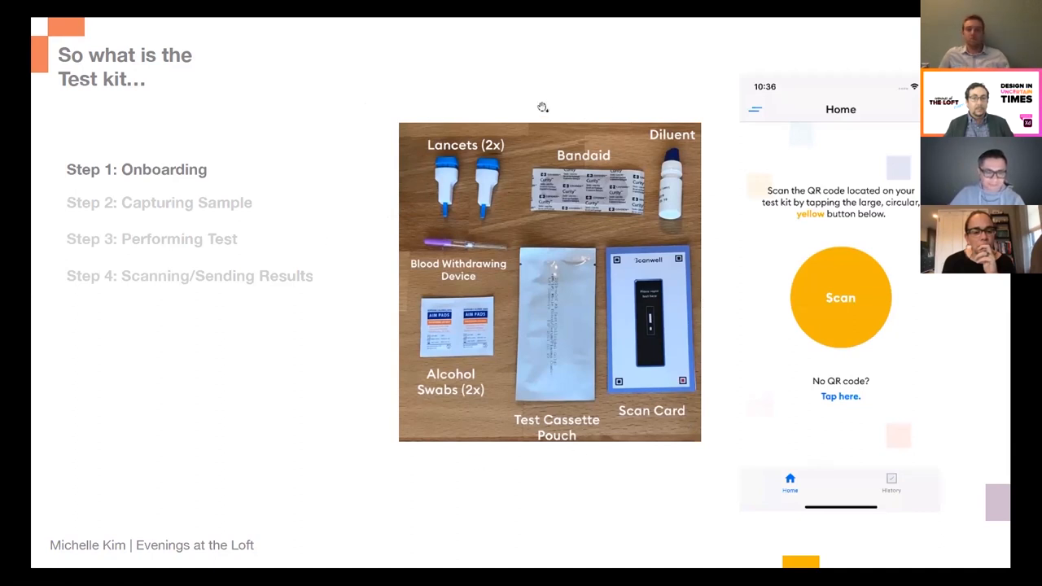
mouse_move(609, 468)
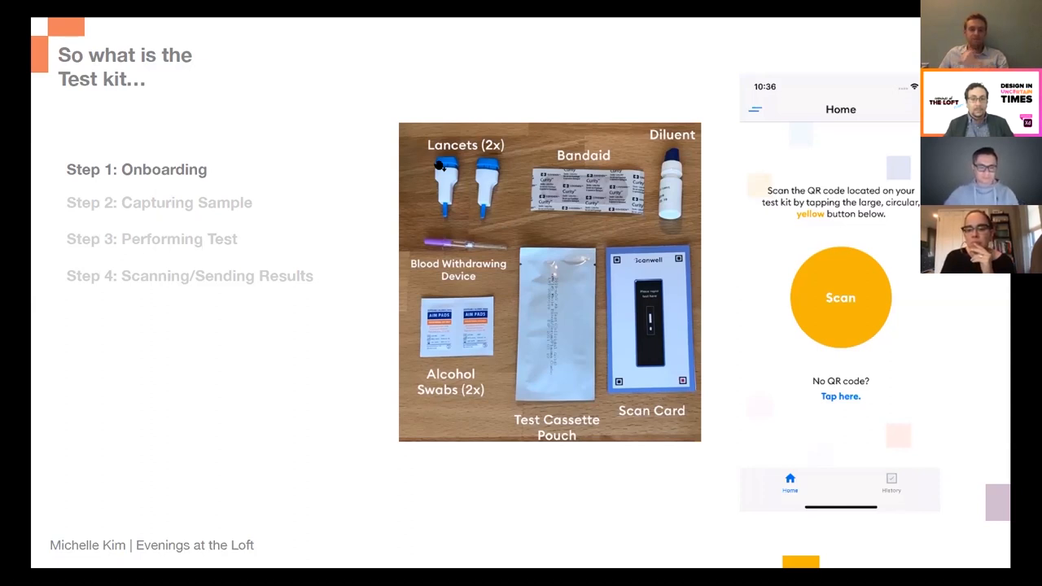
mouse_move(460, 244)
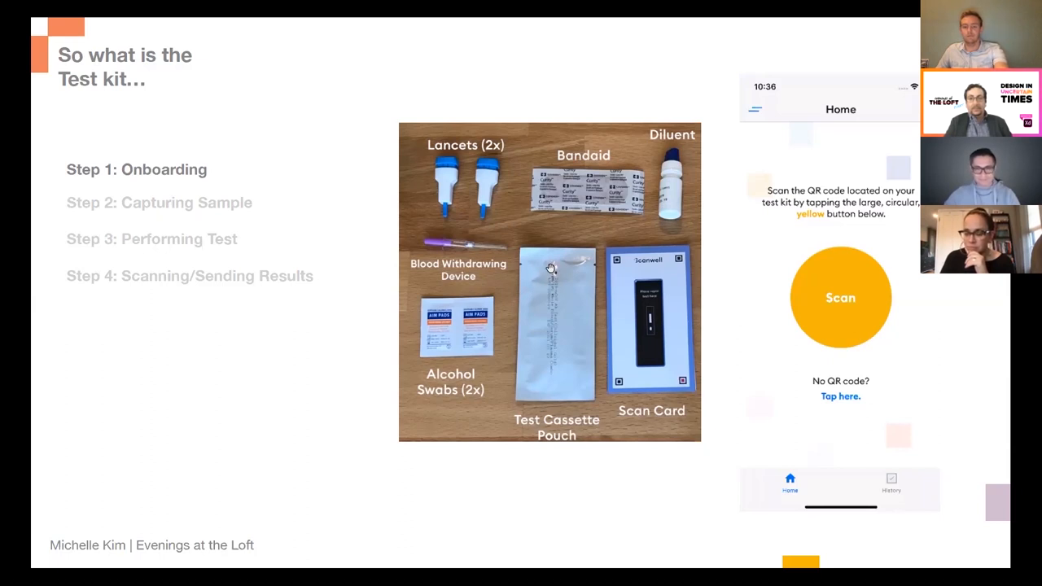
mouse_move(554, 340)
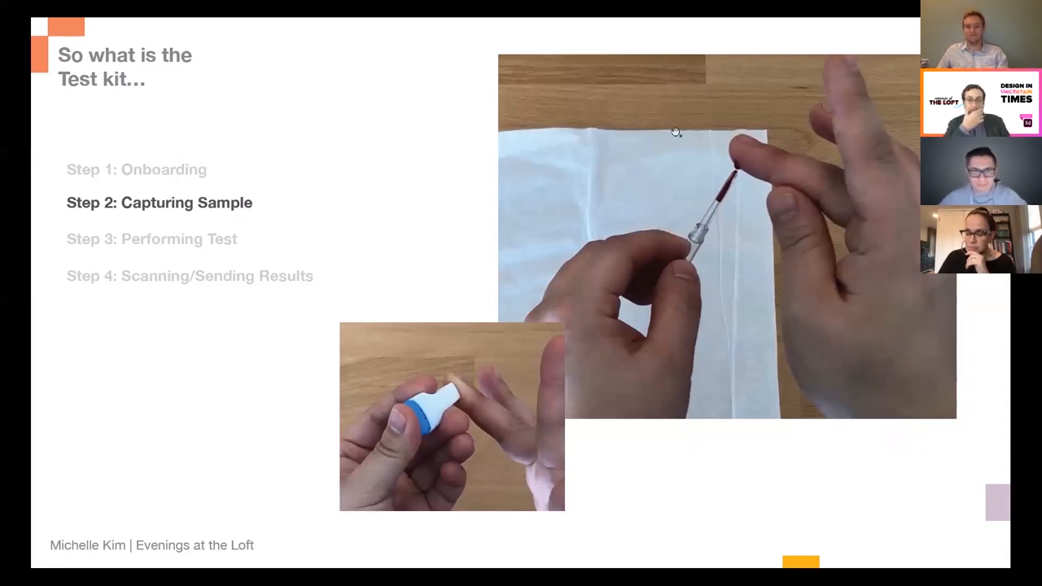
mouse_move(730, 138)
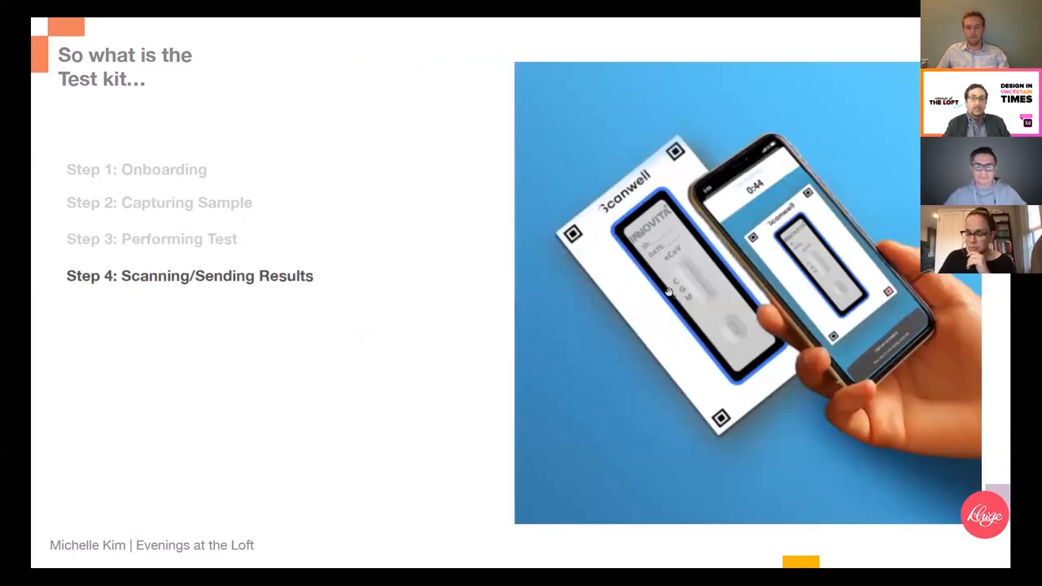
mouse_move(690, 273)
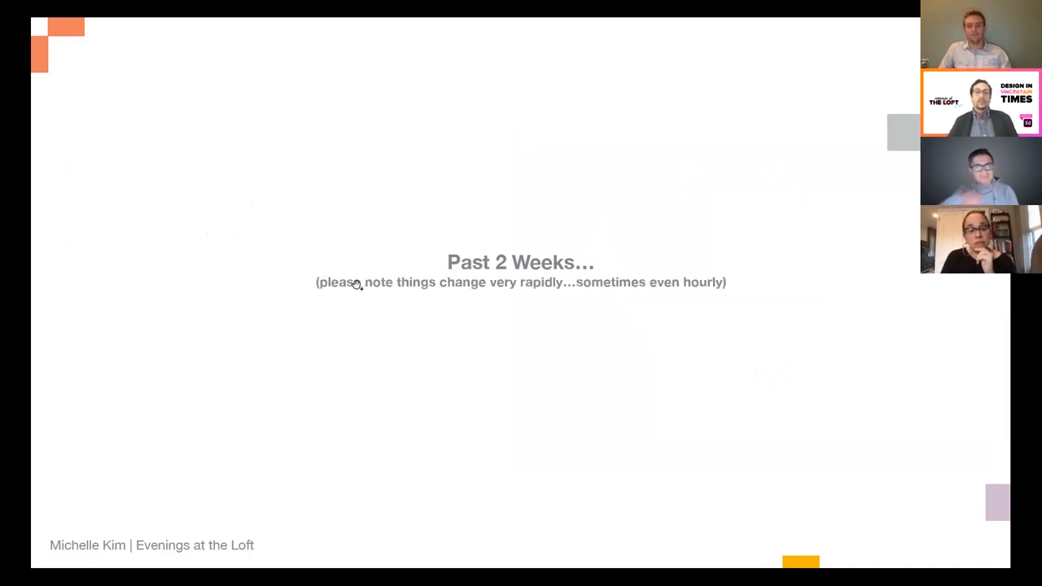
mouse_move(229, 312)
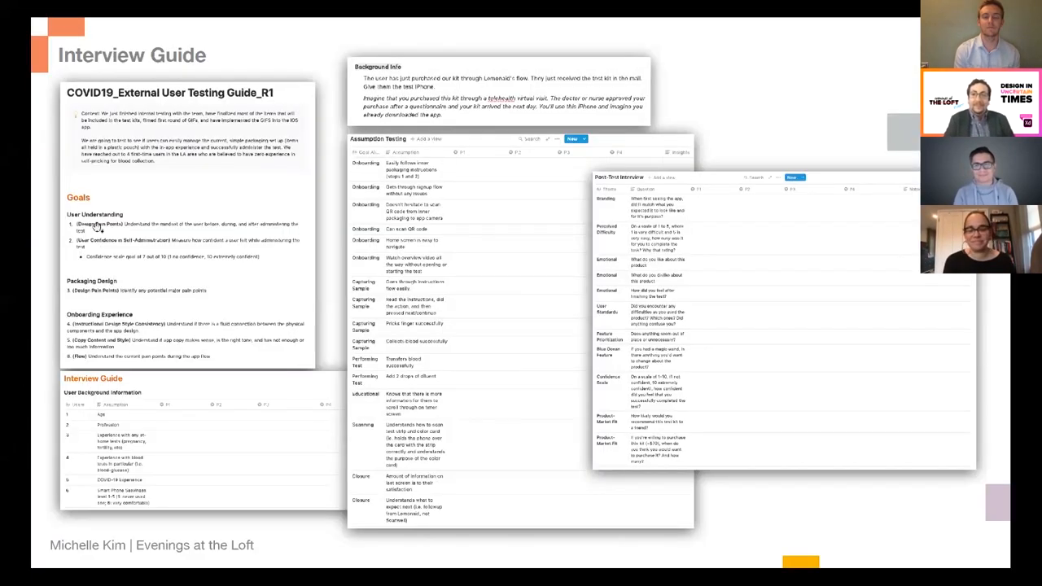
mouse_move(232, 440)
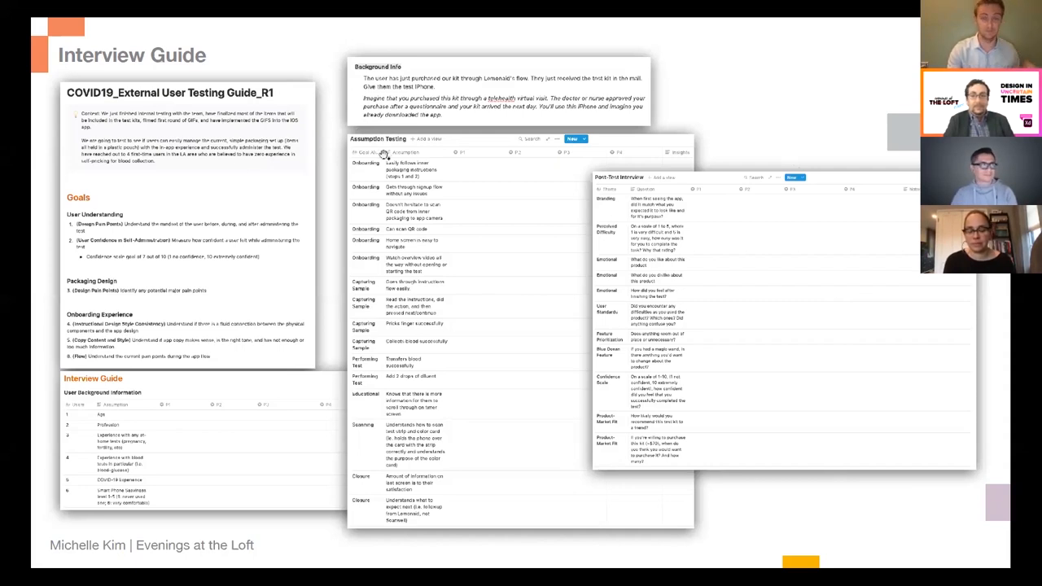
mouse_move(492, 307)
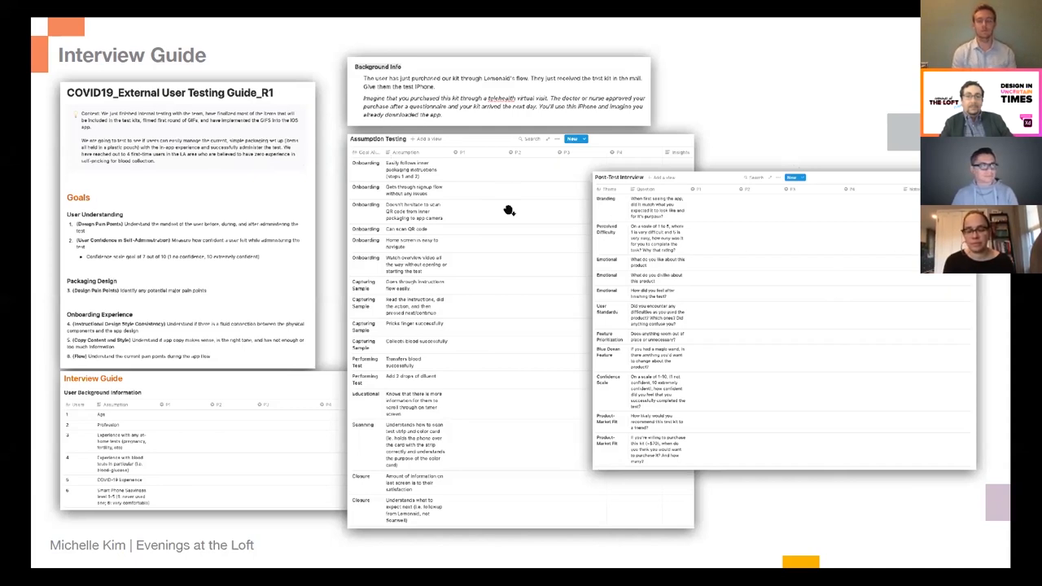
mouse_move(529, 318)
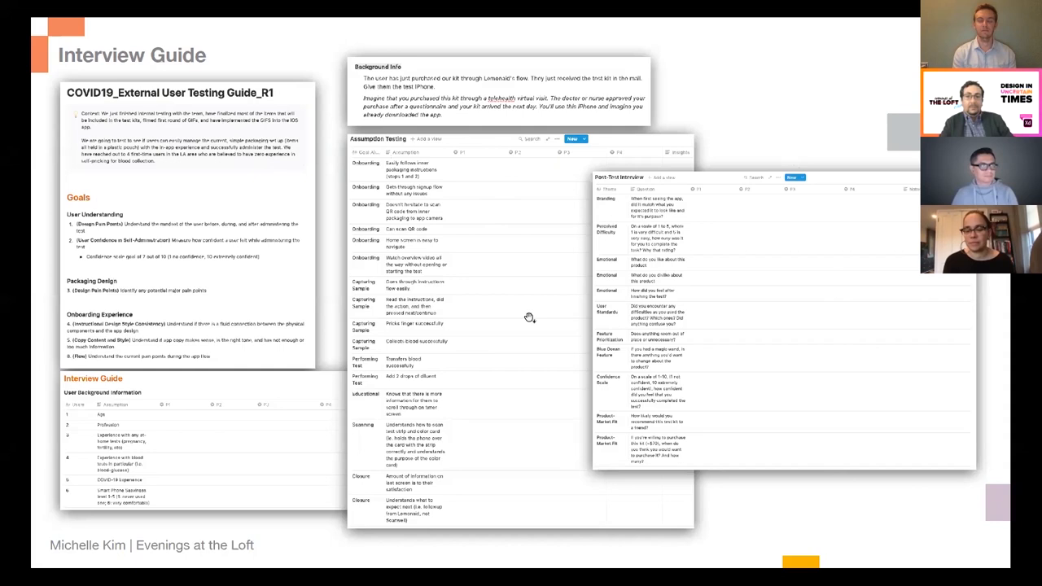
mouse_move(572, 124)
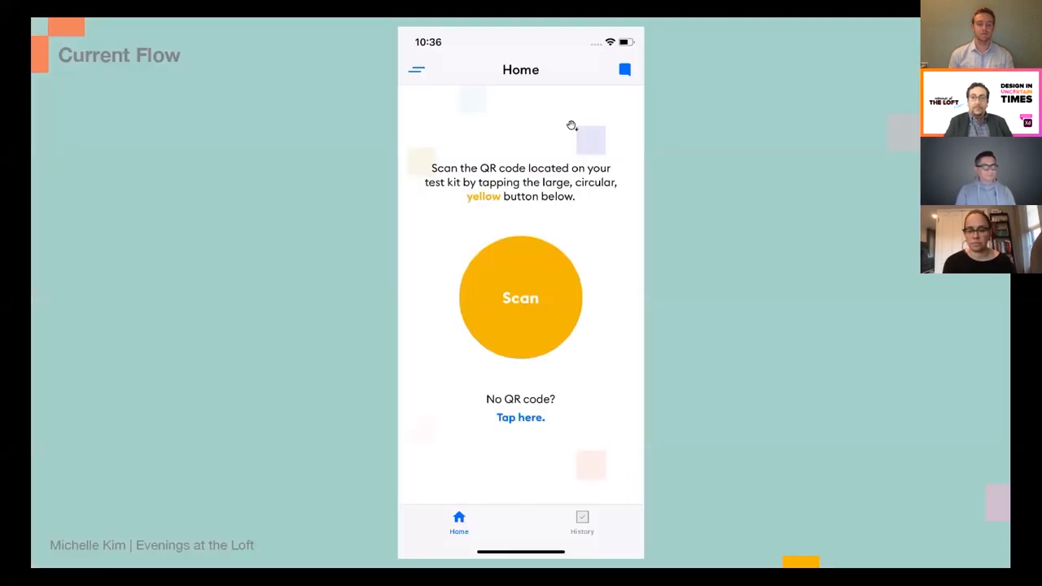
mouse_move(595, 290)
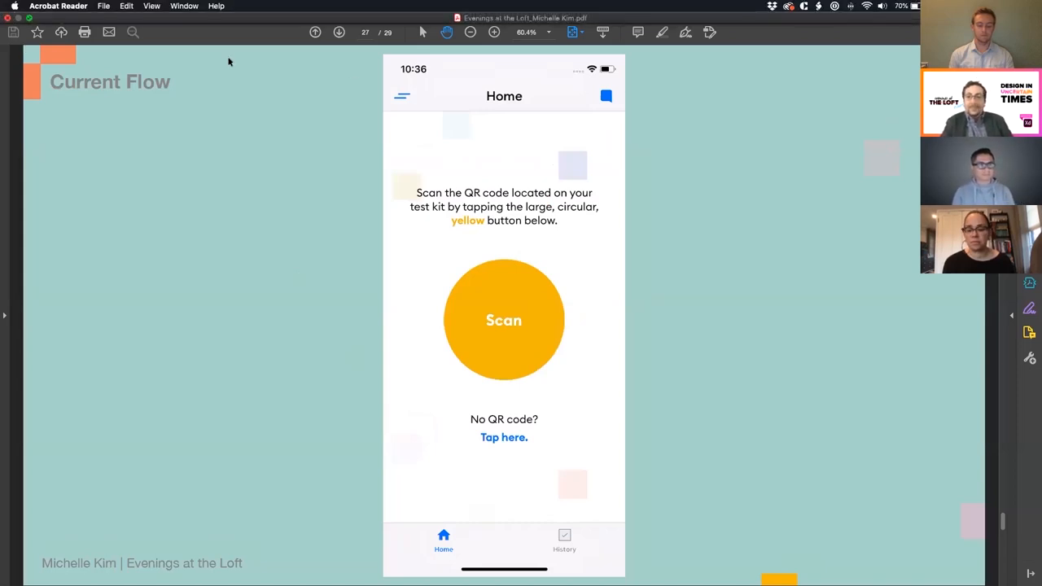
Bring up the 3:24 app walkthrough video in place of the Current Flow slide.
left_click(20, 34)
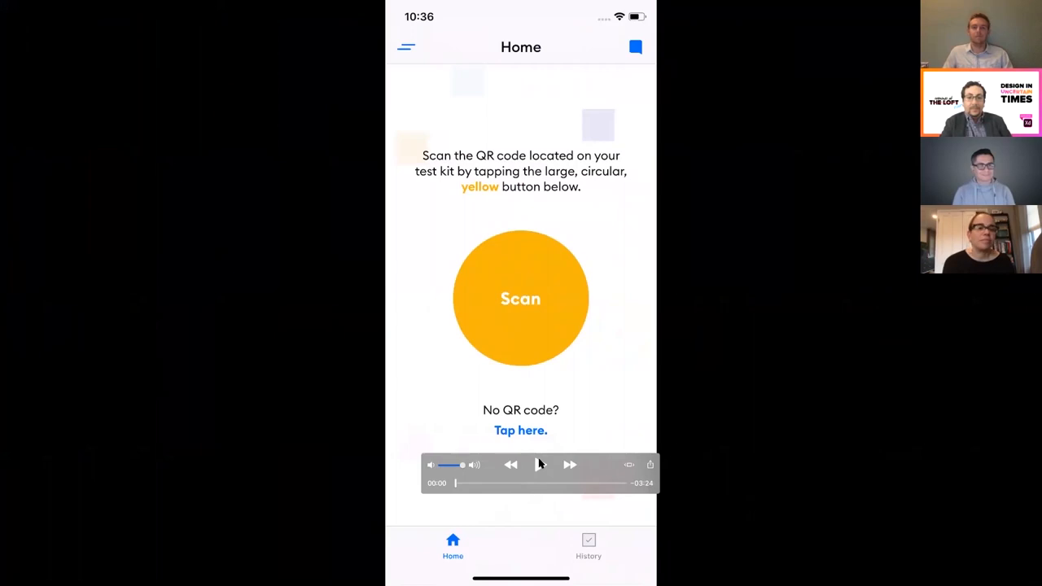
Play the walkthrough past Start test, pausing and resuming on the overview screen.
left_click(540, 465)
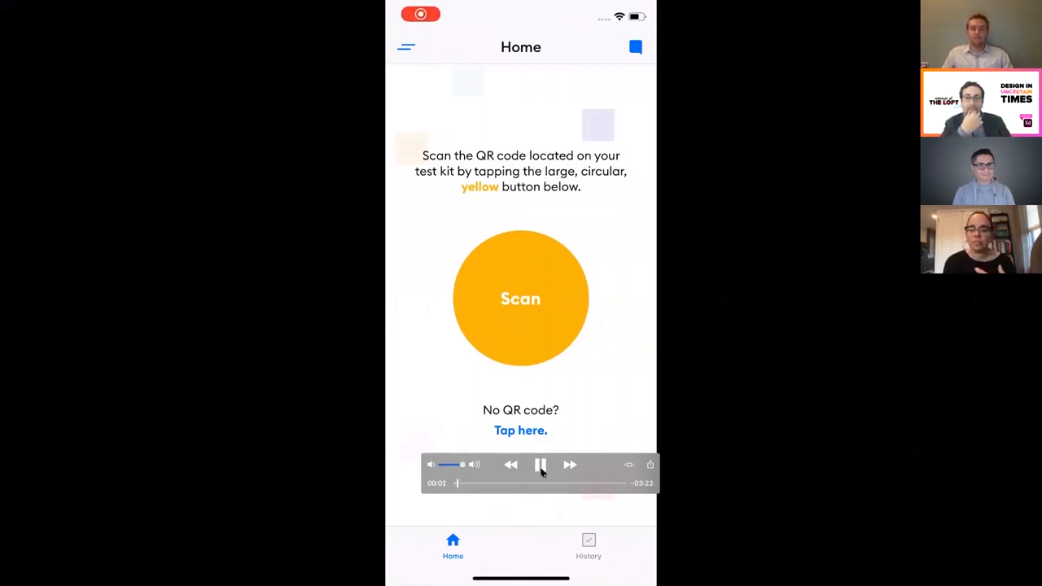
left_click(521, 298)
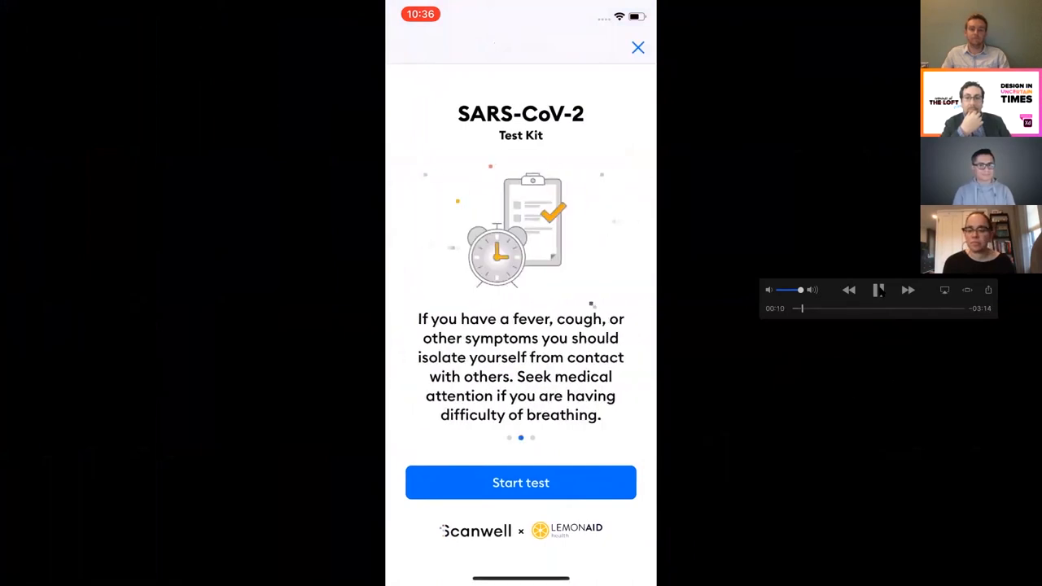
left_click(520, 482)
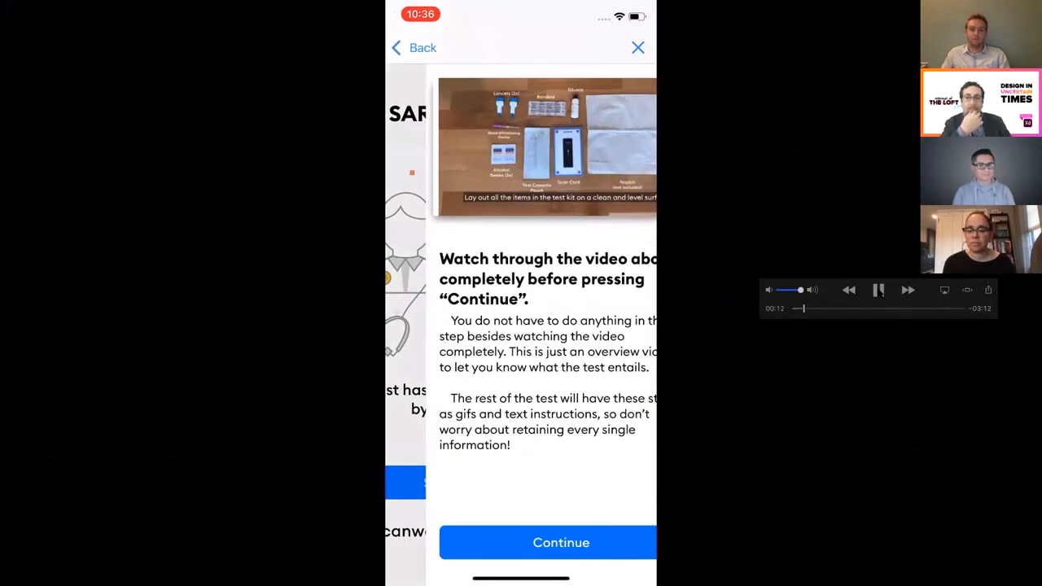
left_click(878, 290)
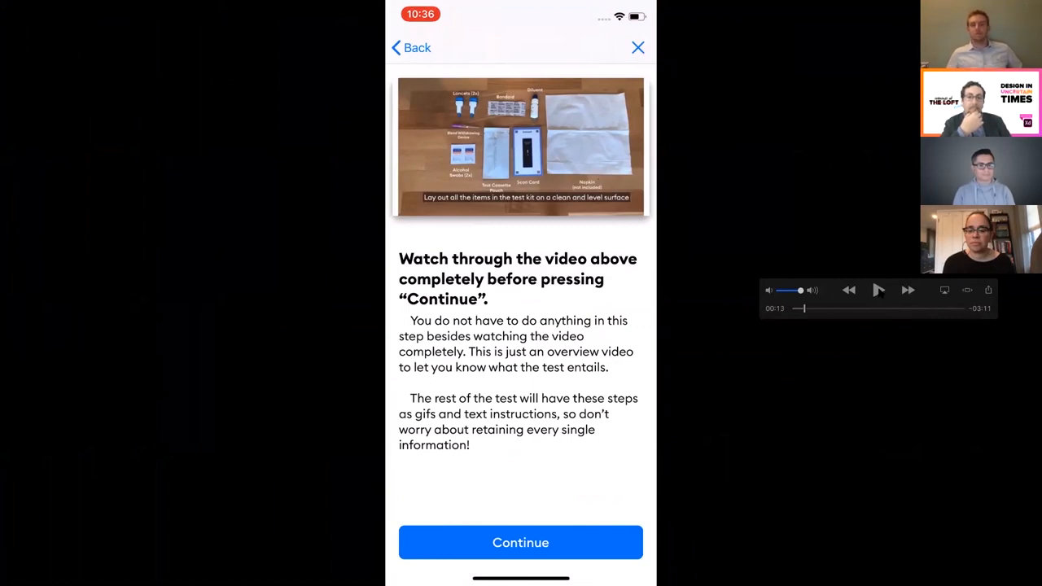
left_click(879, 290)
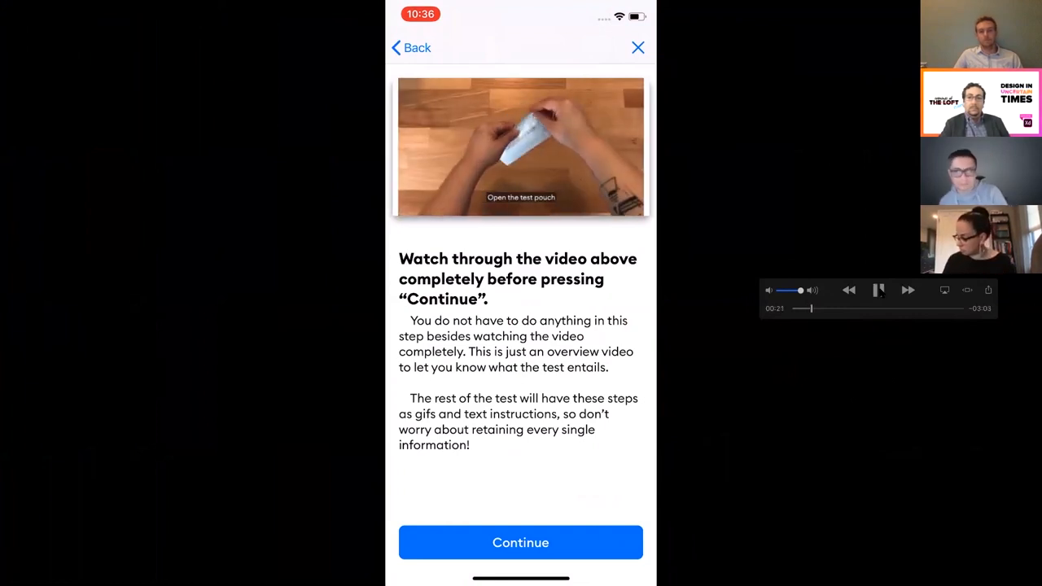
Advance the walkthrough past pouch, hand-warming and swab screens to the lancet step (~1:25).
left_click(520, 542)
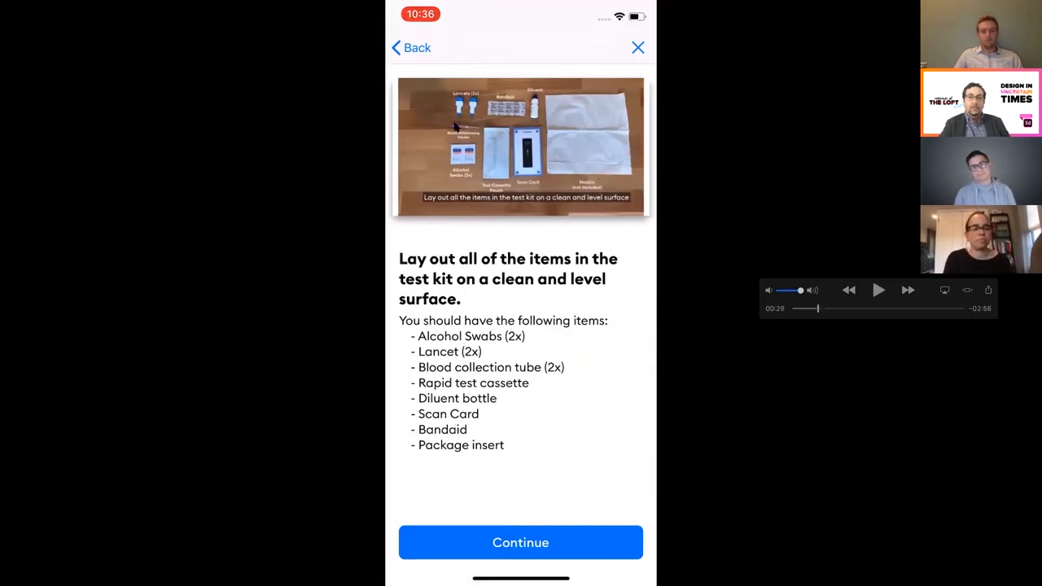
left_click(878, 289)
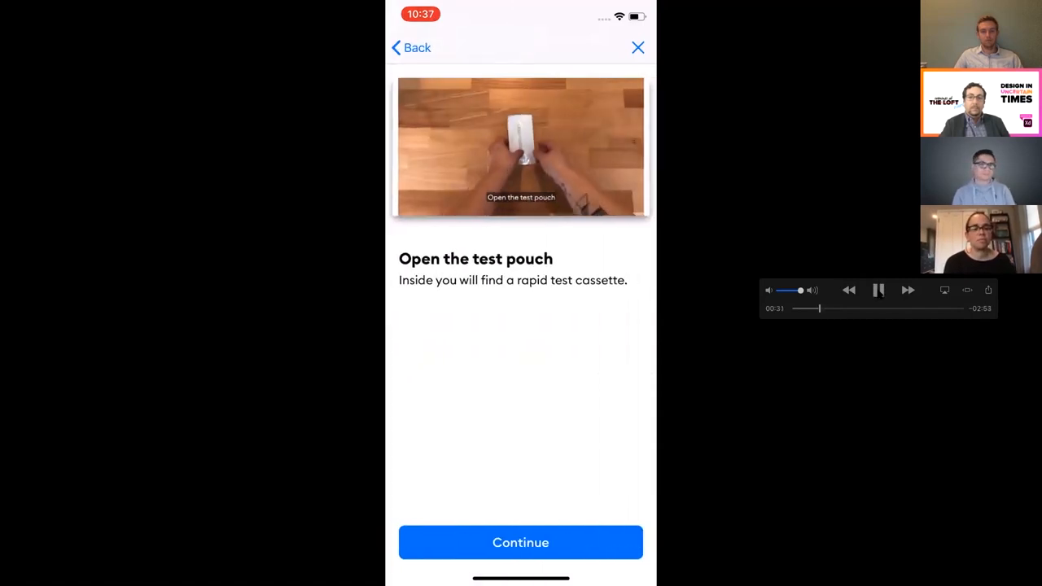
left_click(879, 290)
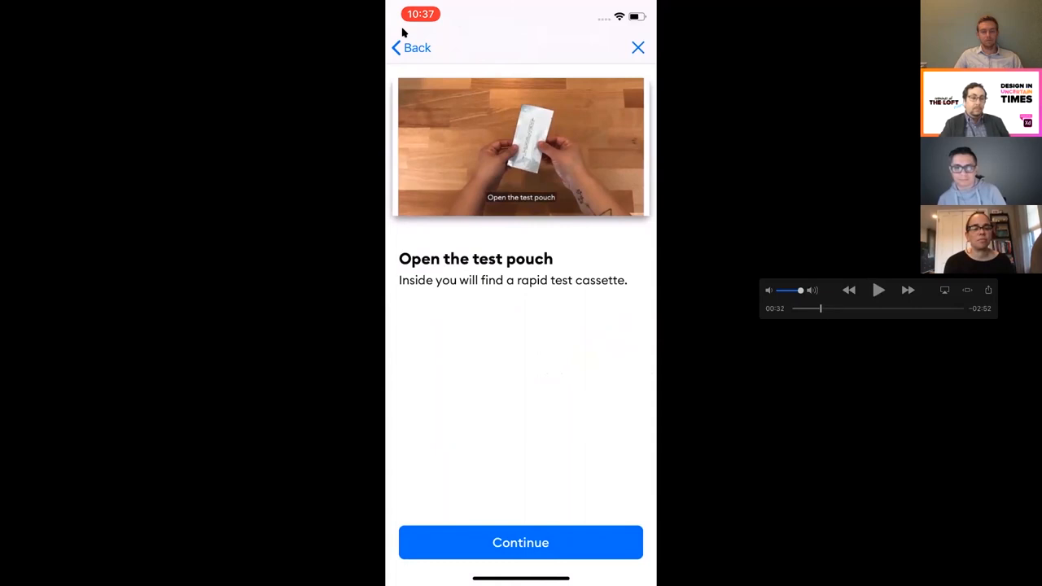
mouse_move(670, 39)
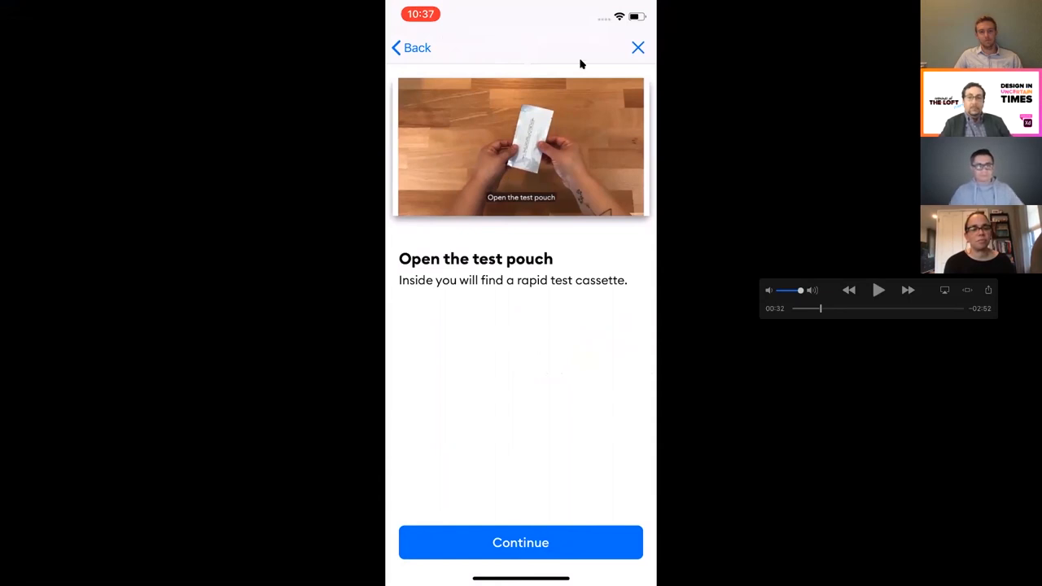
mouse_move(566, 226)
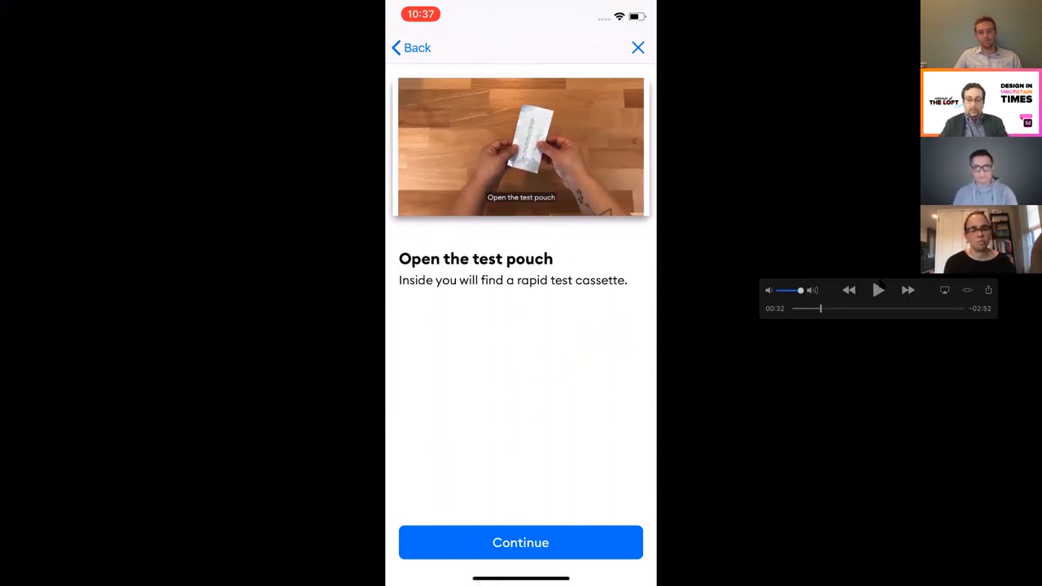
left_click(878, 290)
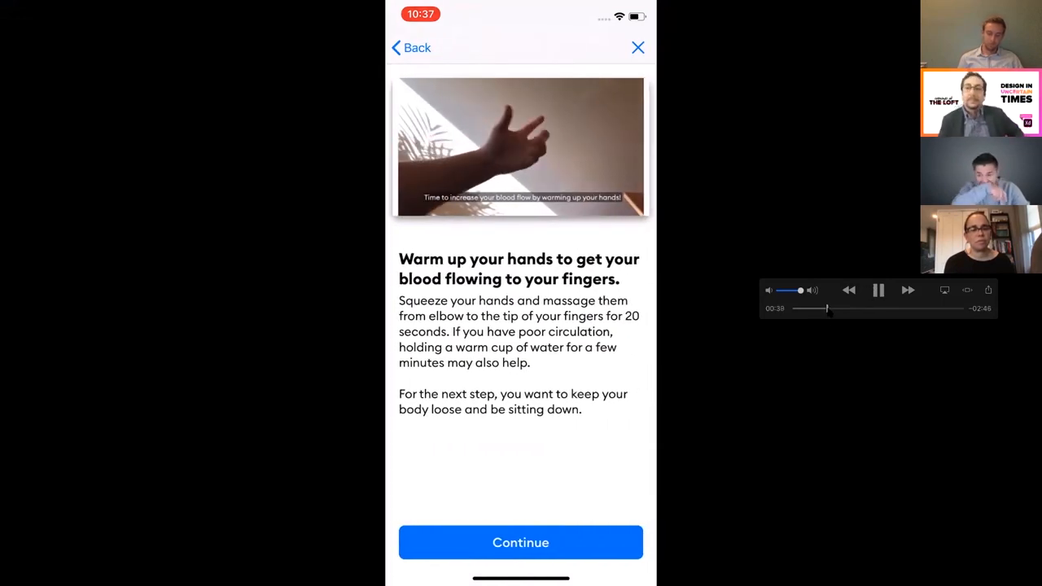
left_click(878, 290)
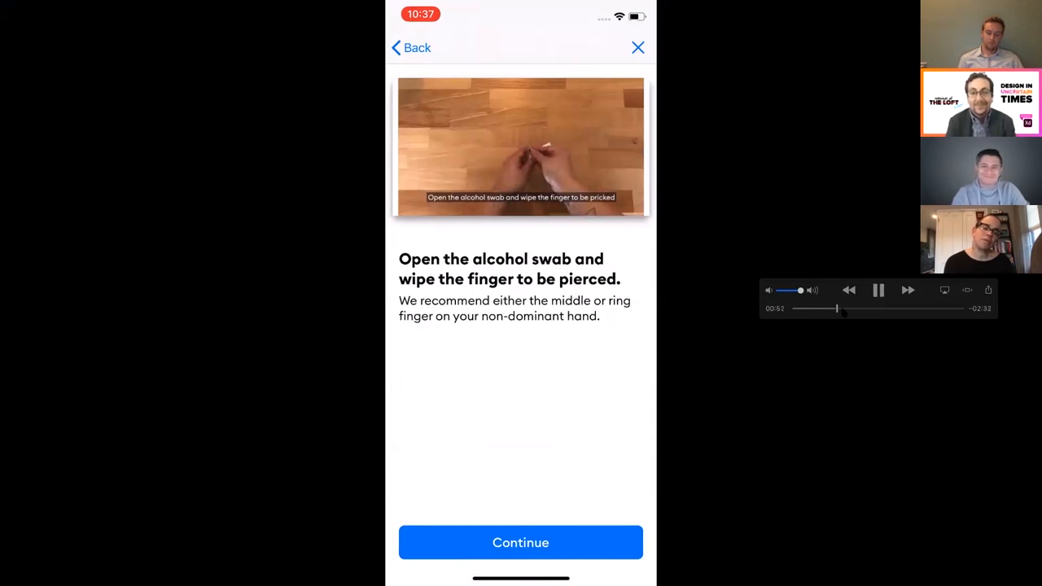
left_click(521, 542)
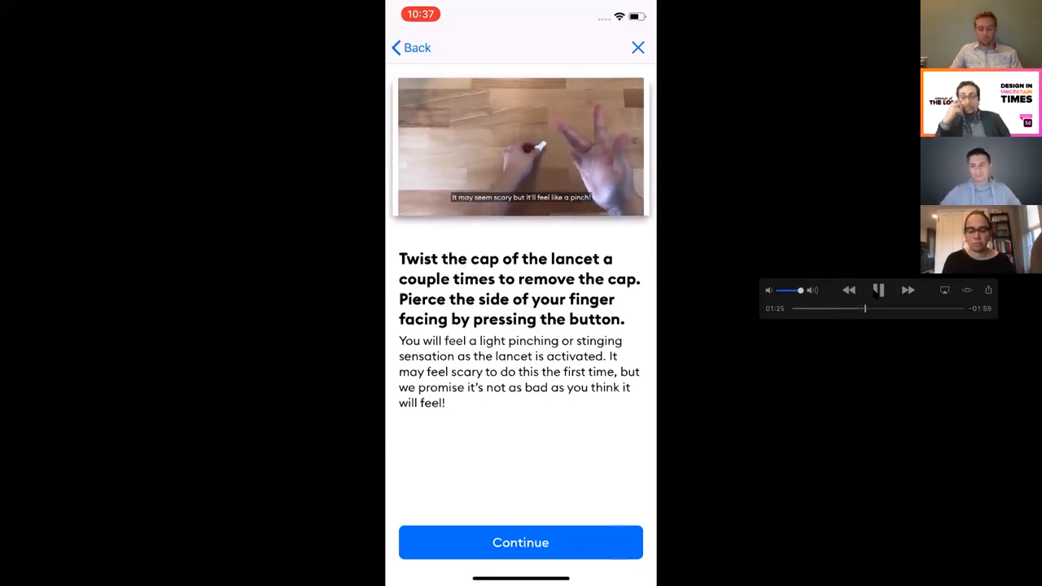
Skip through the blood-wiping and blood-drop screens to the diluent step at ~2:30.
left_click(520, 542)
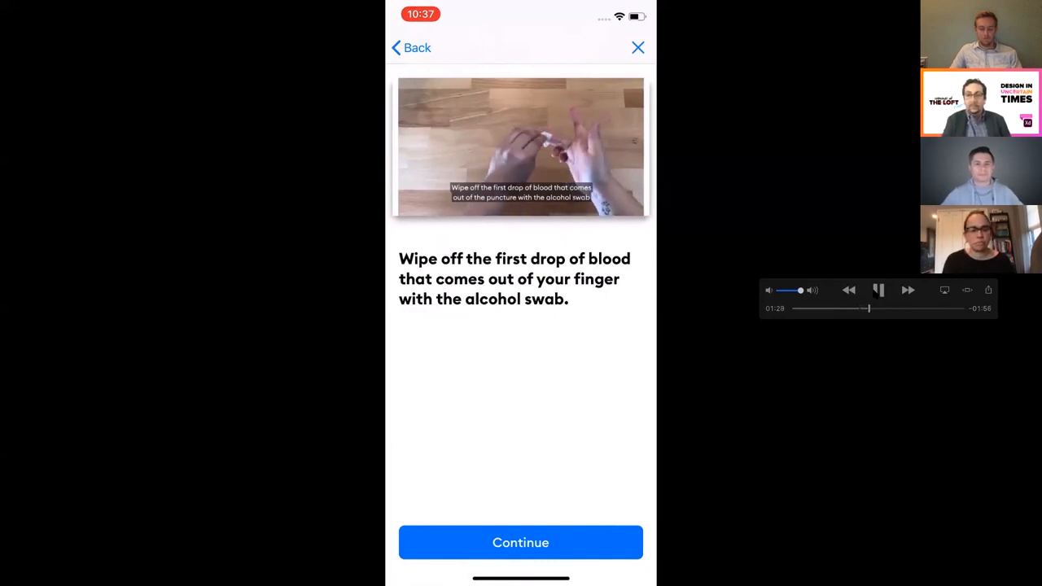
left_click(520, 542)
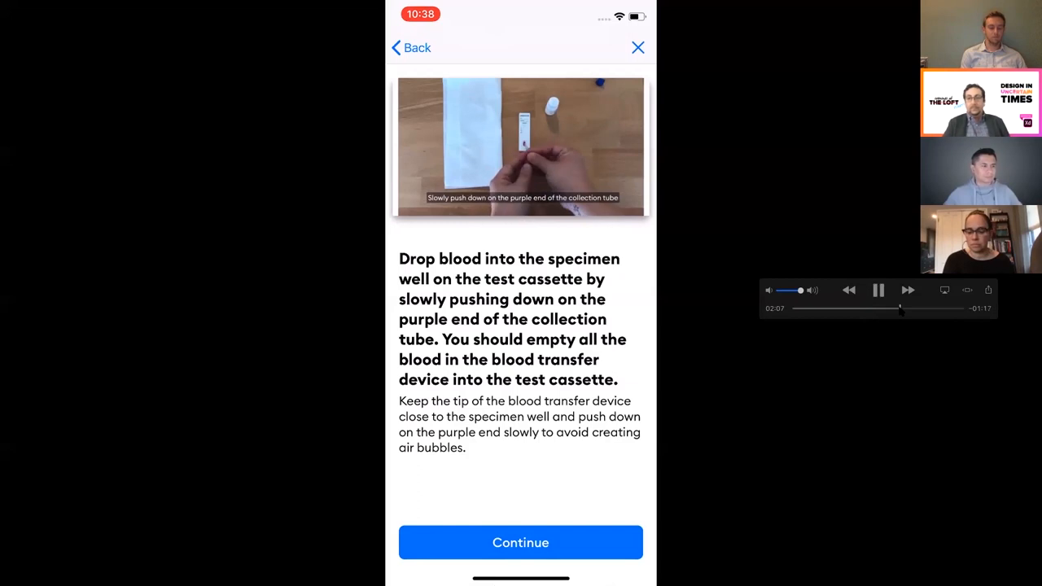
left_click(520, 543)
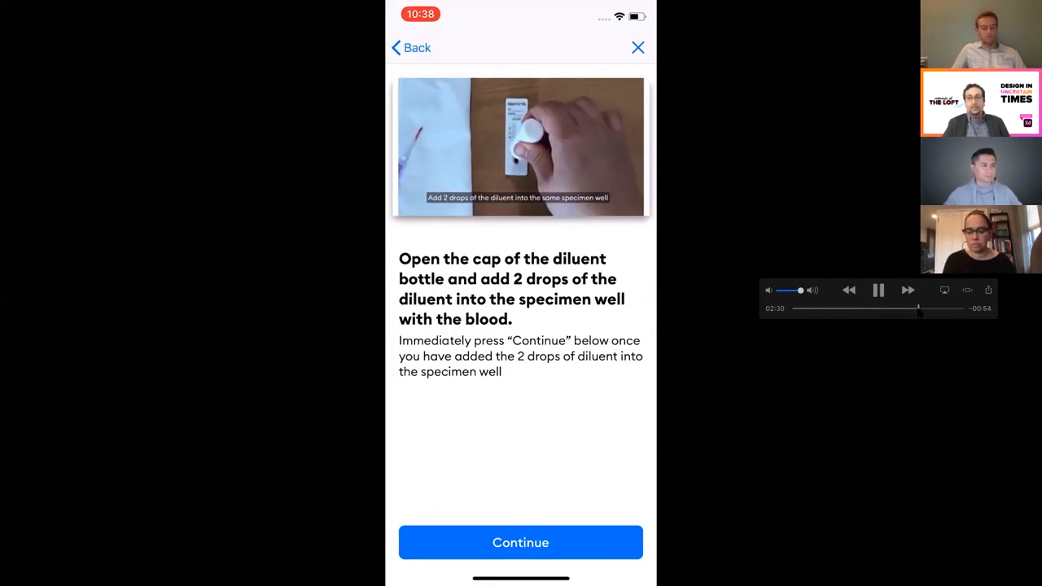
Skip past scan-card placement to the 'You're almost done!' timer at ~2:57.
left_click(520, 543)
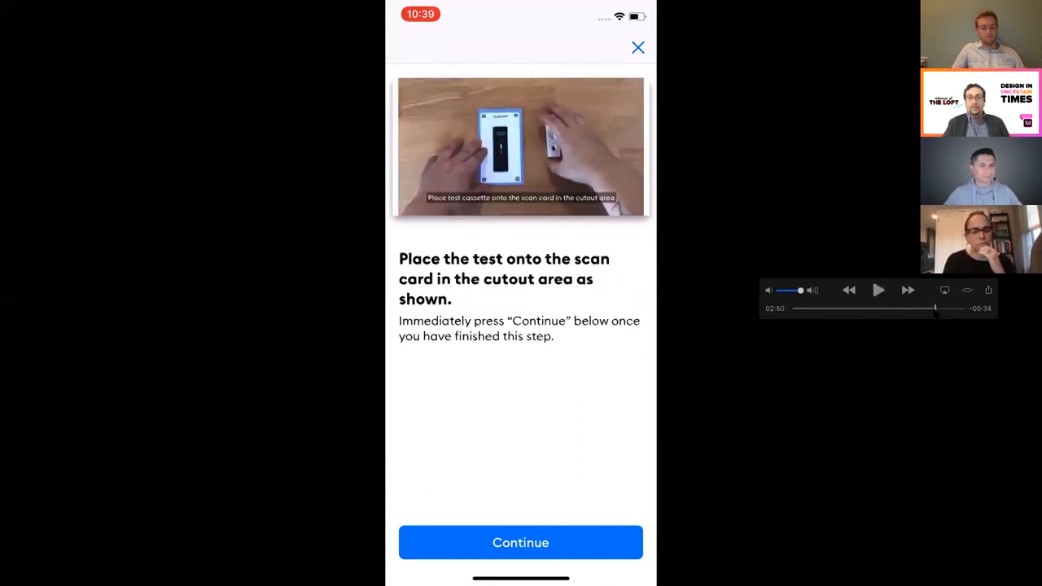
left_click(878, 290)
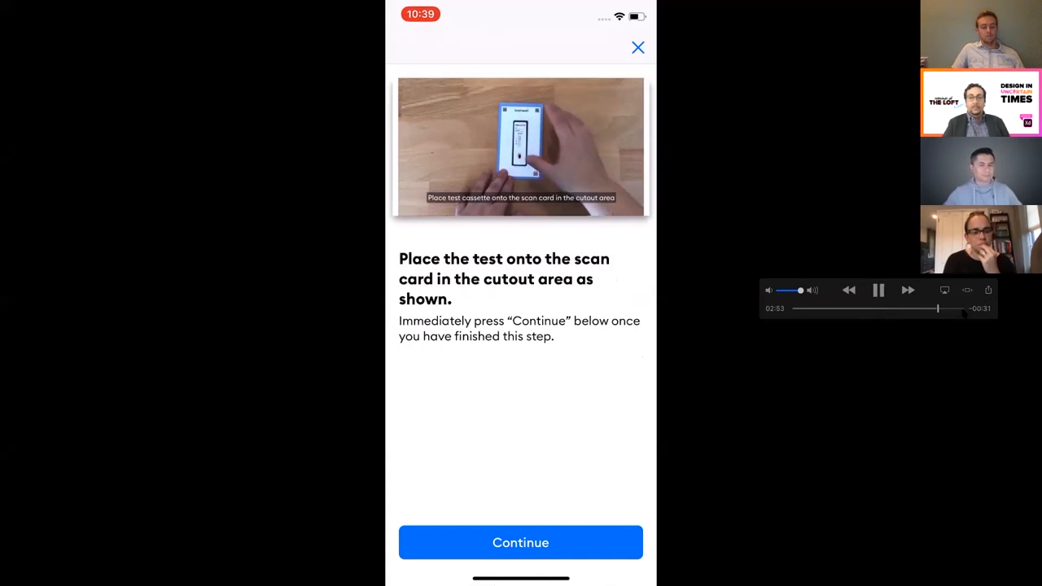
left_click(520, 542)
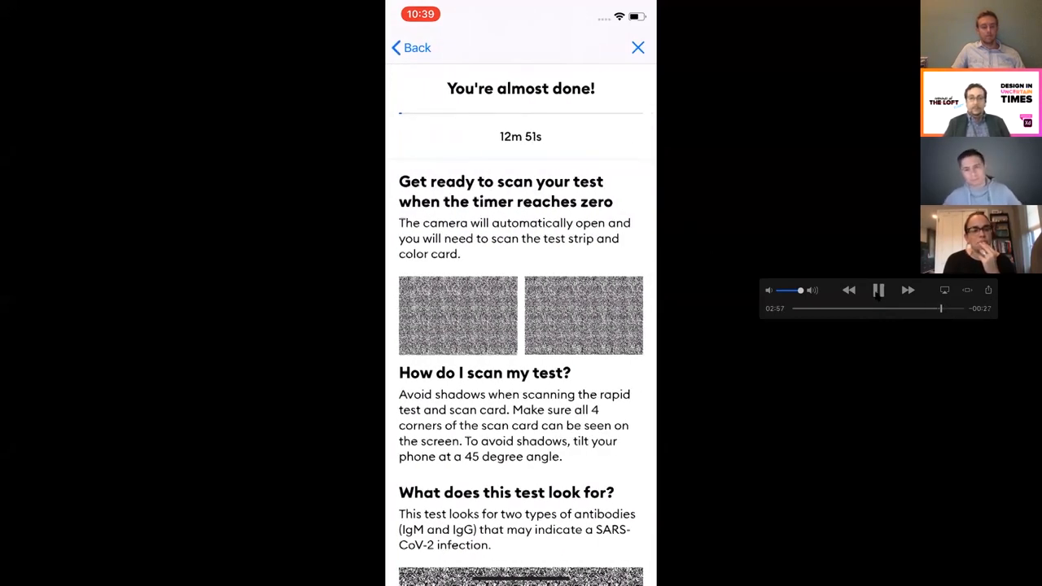
Scroll the waiting screen down to the COVID-19 symptoms and results sections.
scroll("down", 3)
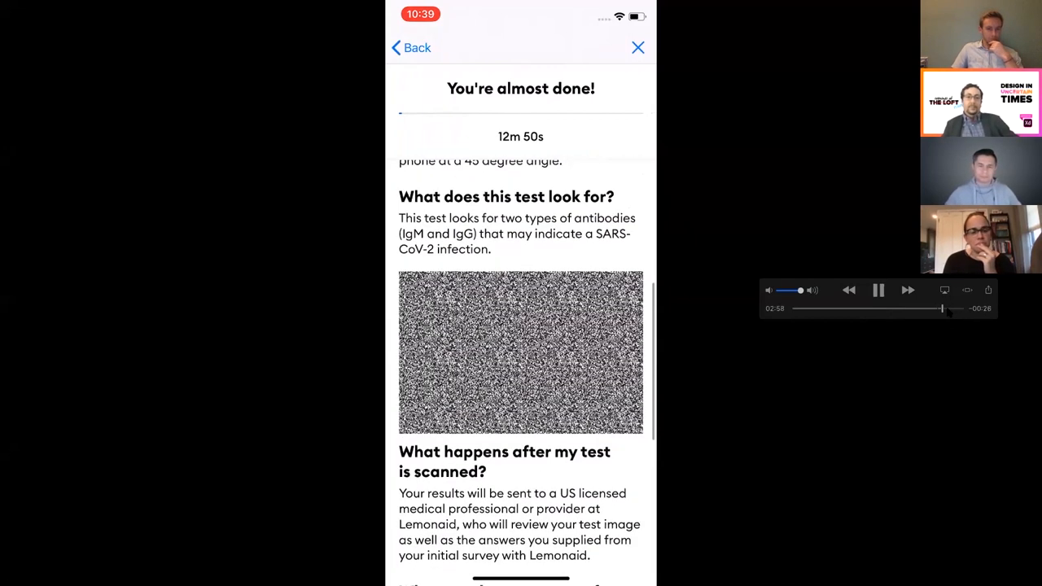
scroll("down", 3)
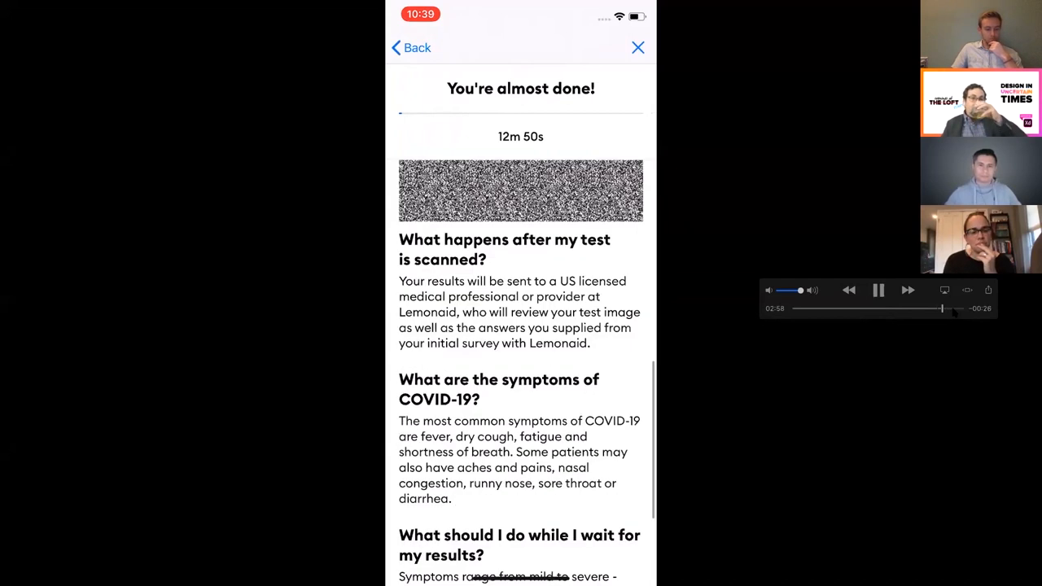